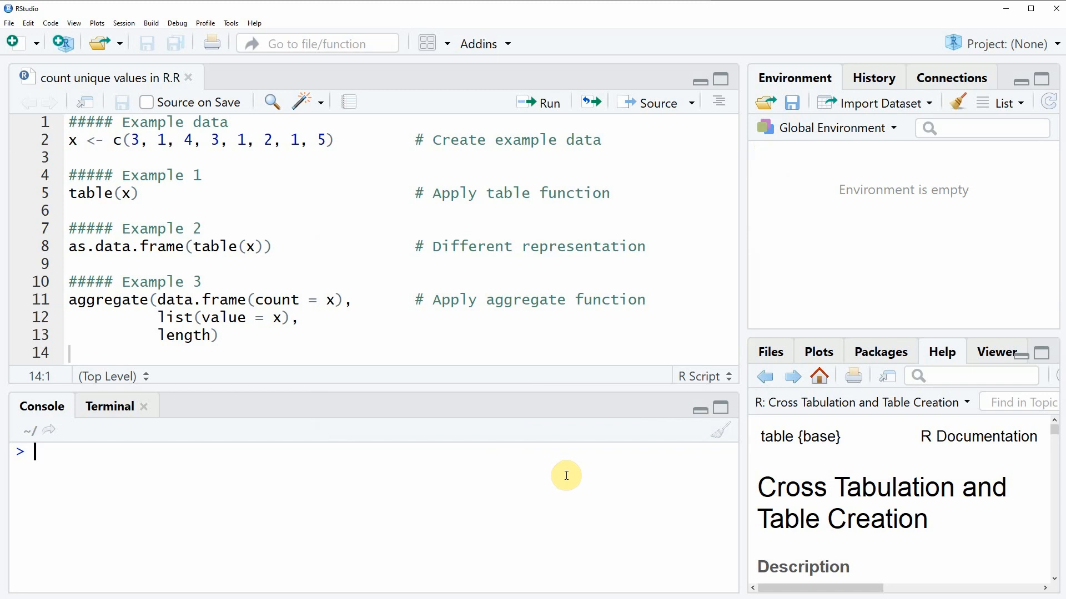
mouse_move(434, 392)
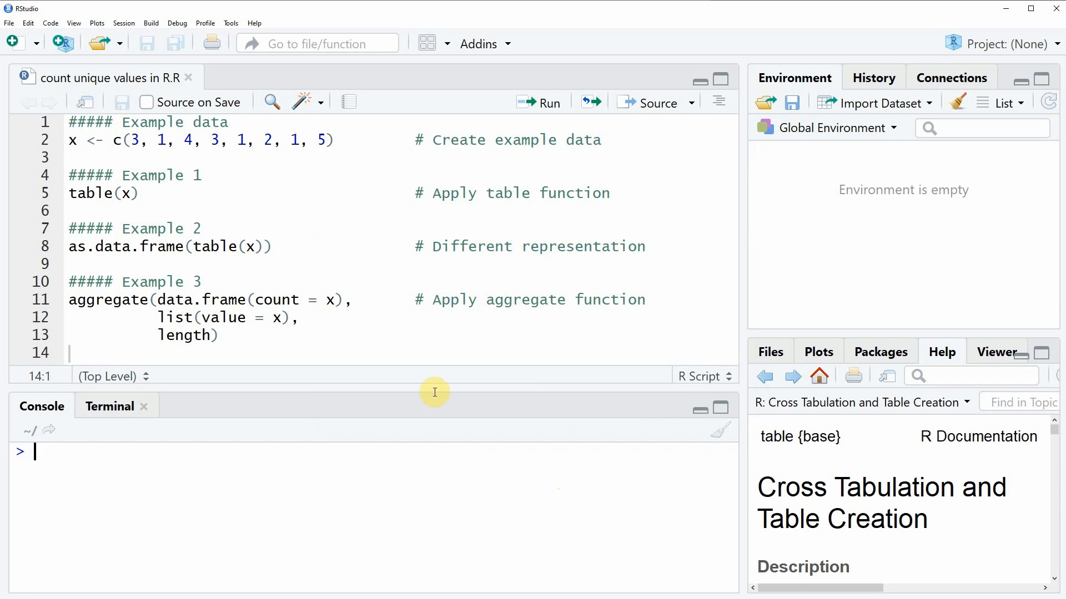
mouse_move(51, 141)
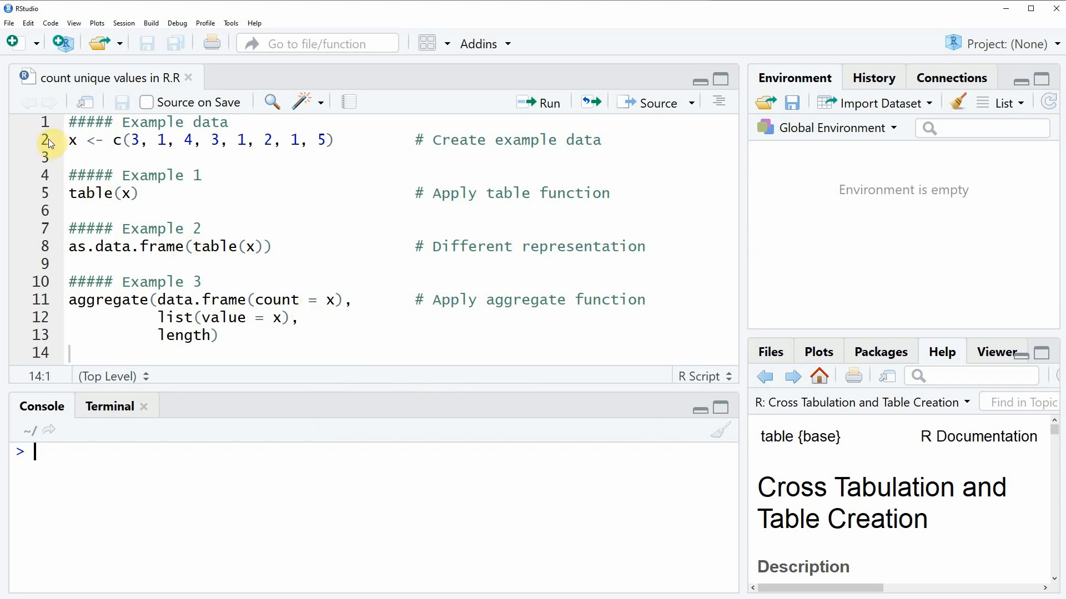
Run x <- c(3, 1, 4, 3, 1, 2, 1, 5) and point out its repeated values
left_click(71, 140)
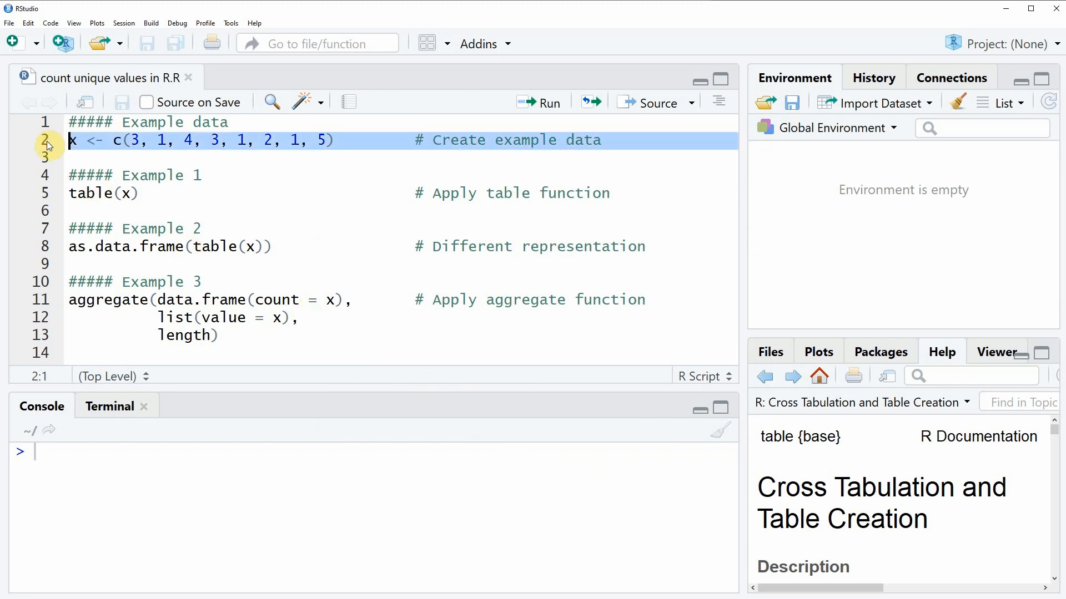
left_click(540, 102)
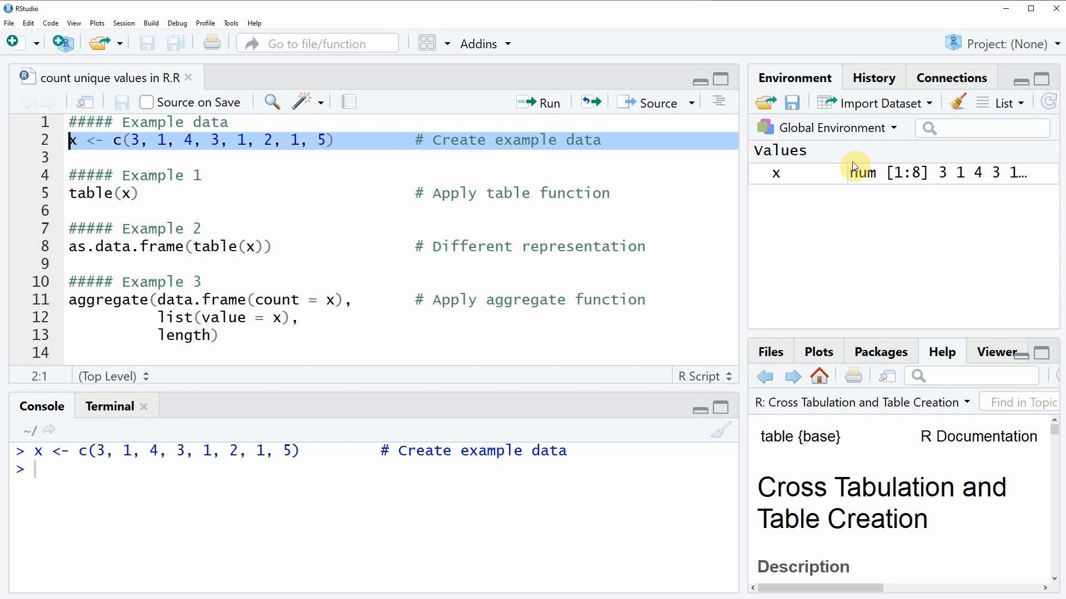
mouse_move(816, 180)
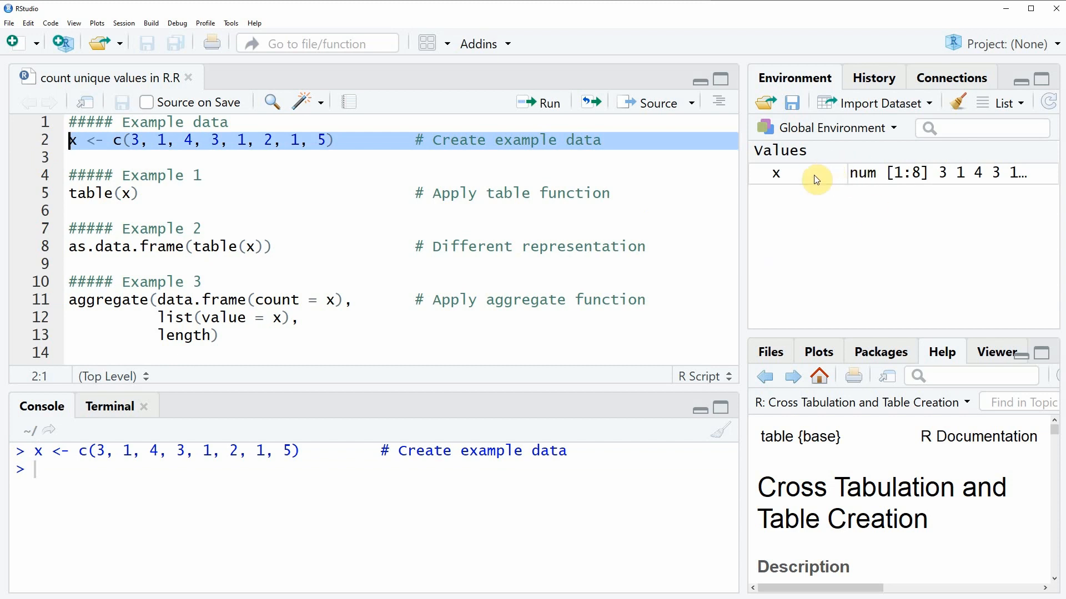
mouse_move(813, 178)
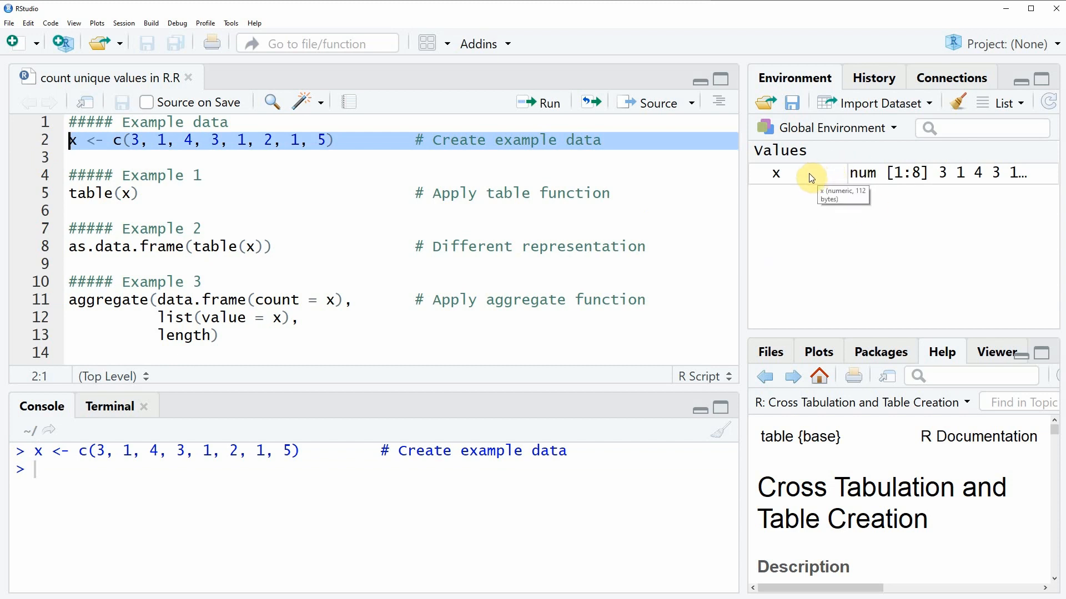
mouse_move(199, 148)
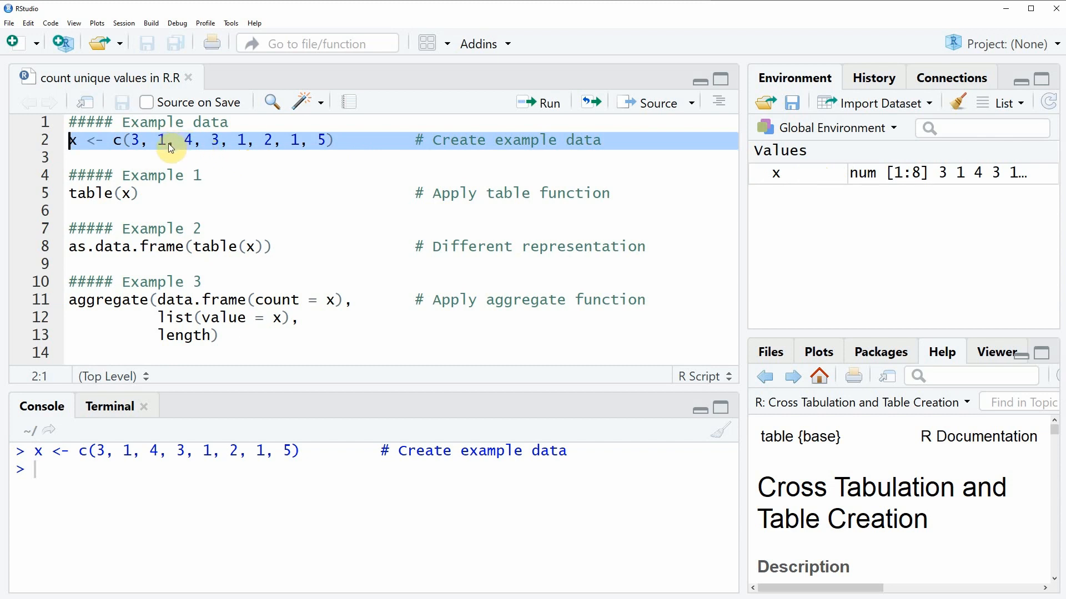
left_click(169, 140)
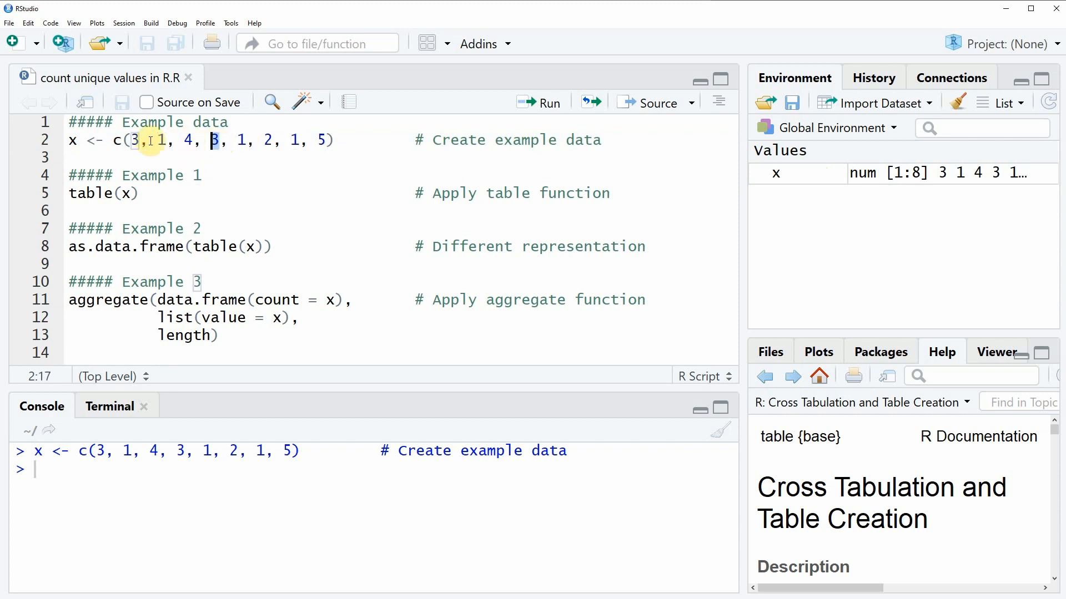
left_click(141, 140)
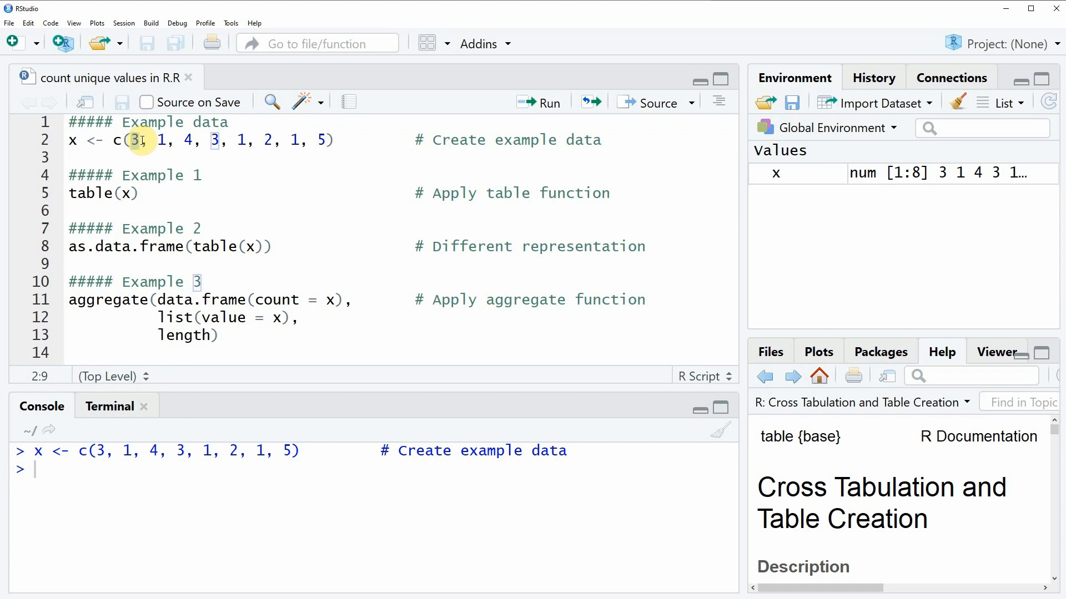
left_click(141, 140)
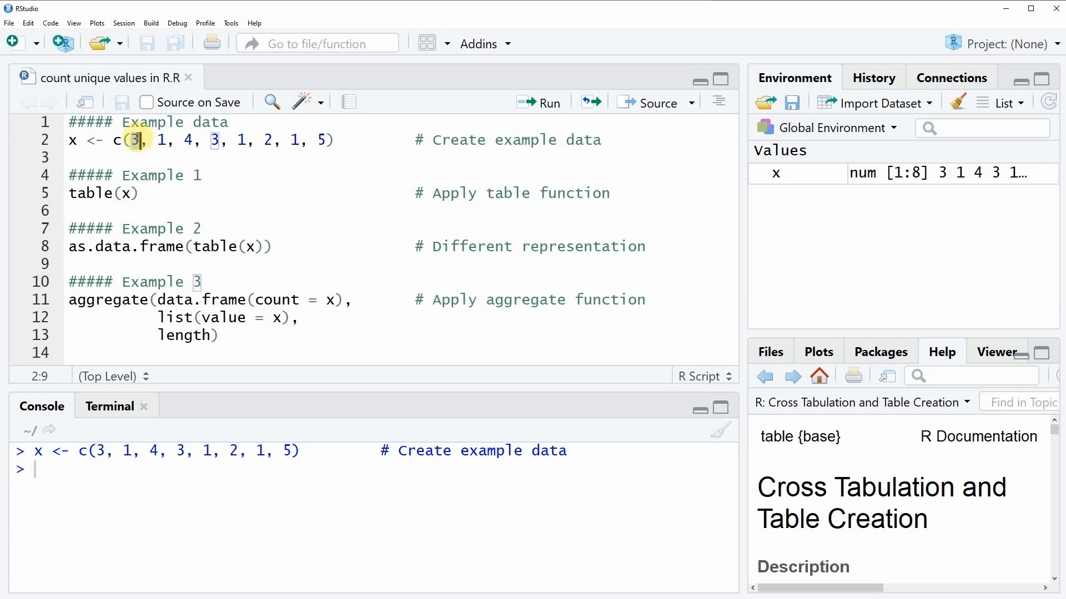
Run table(x) to print counts 3, 1, 2, 1, 1 for values 1 through 5
left_click(68, 193)
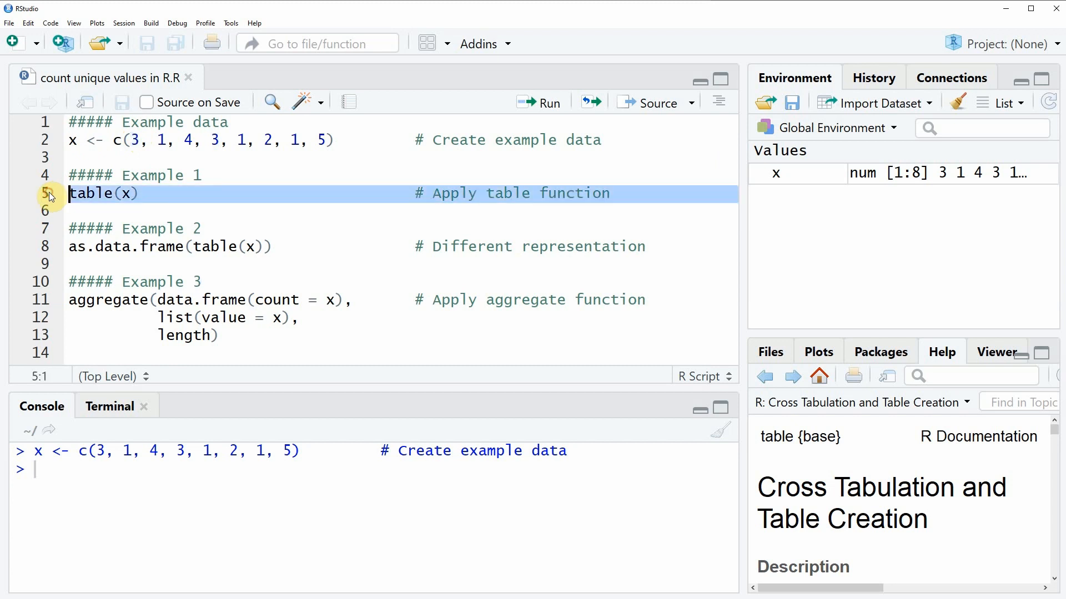
mouse_move(106, 203)
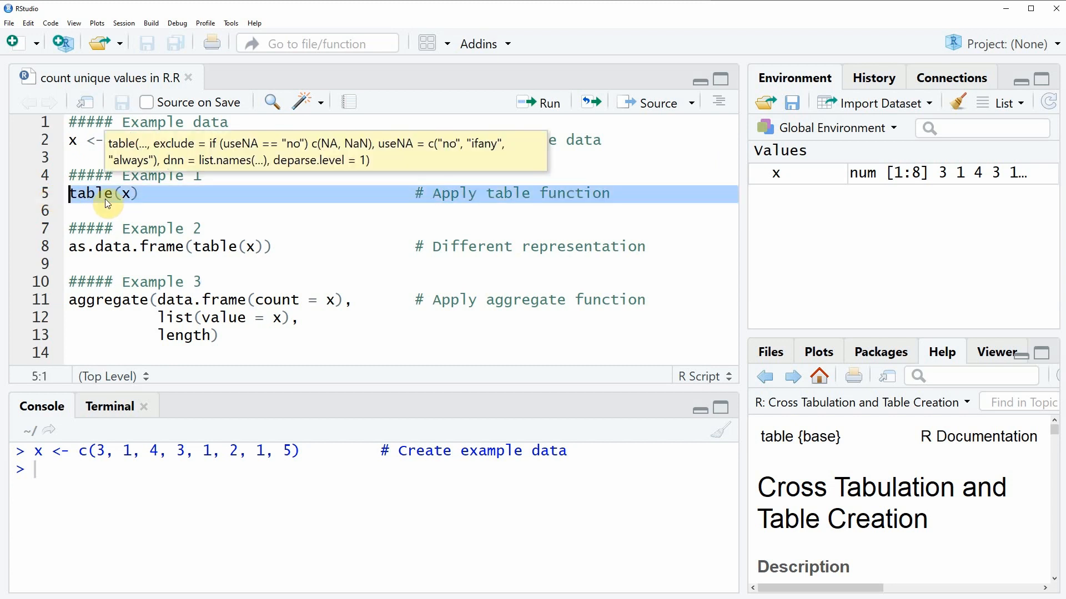
left_click(539, 102)
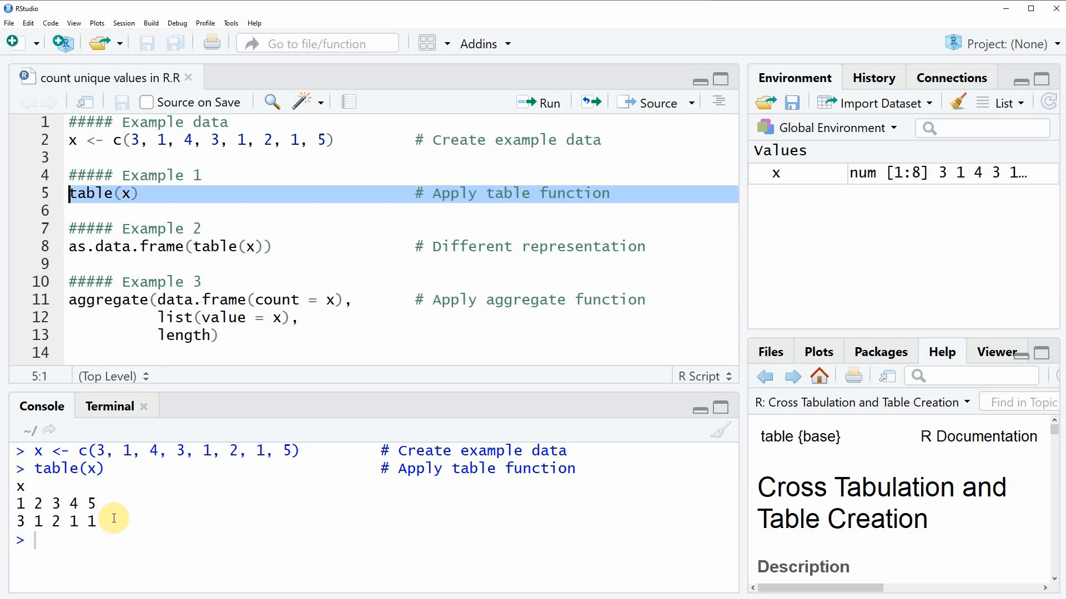
mouse_move(108, 500)
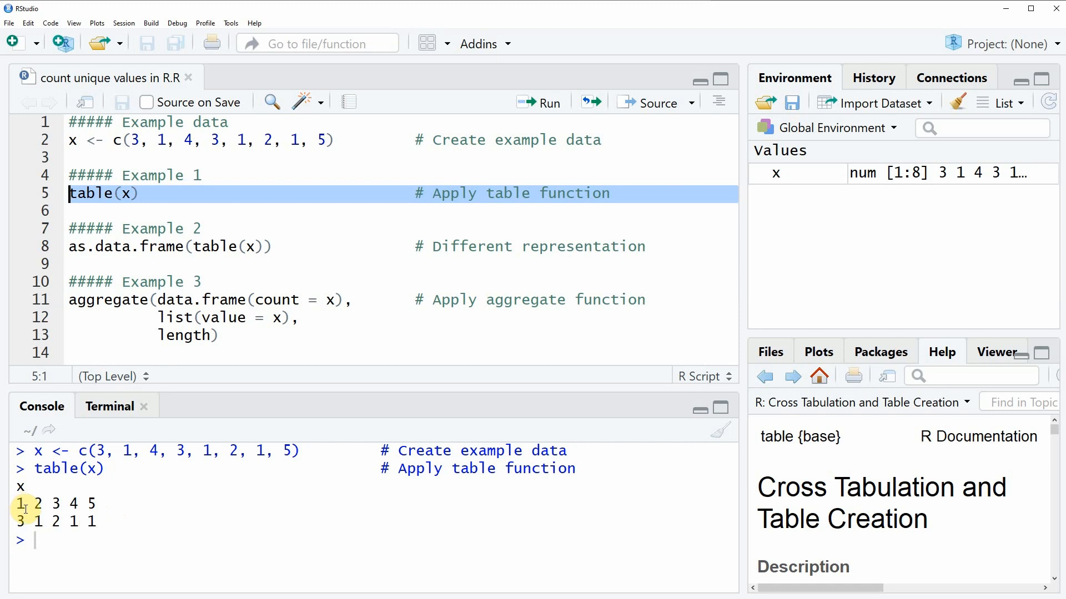
mouse_move(28, 509)
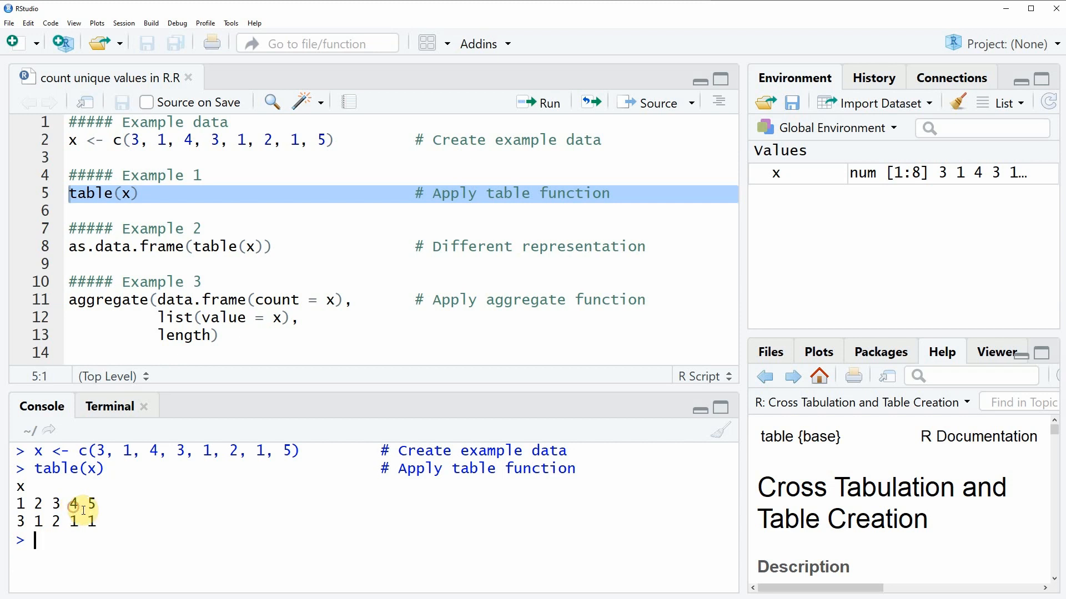
double_click(90, 503)
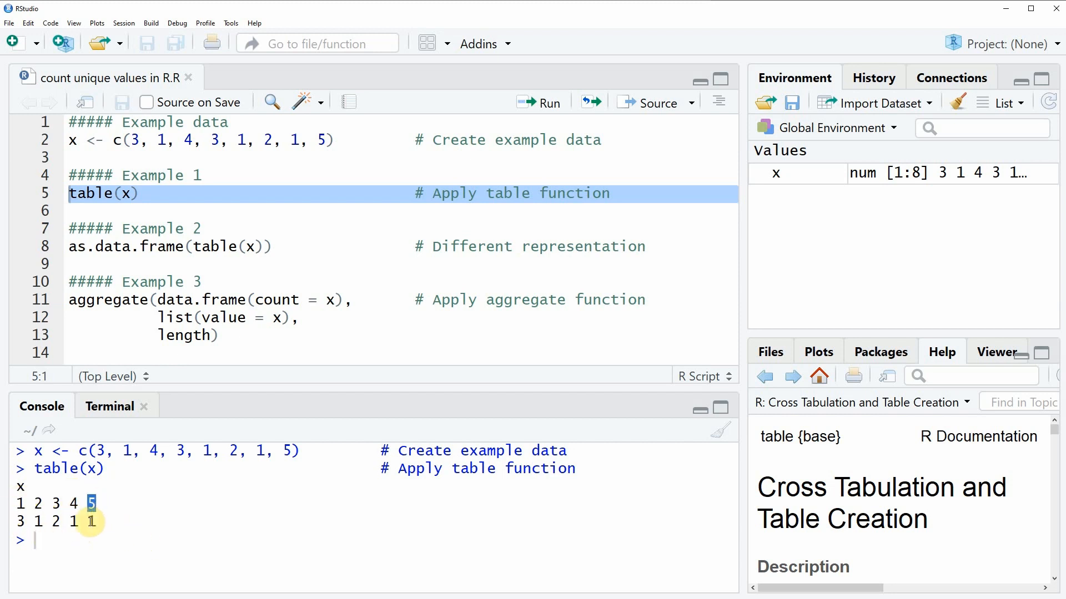
mouse_move(123, 530)
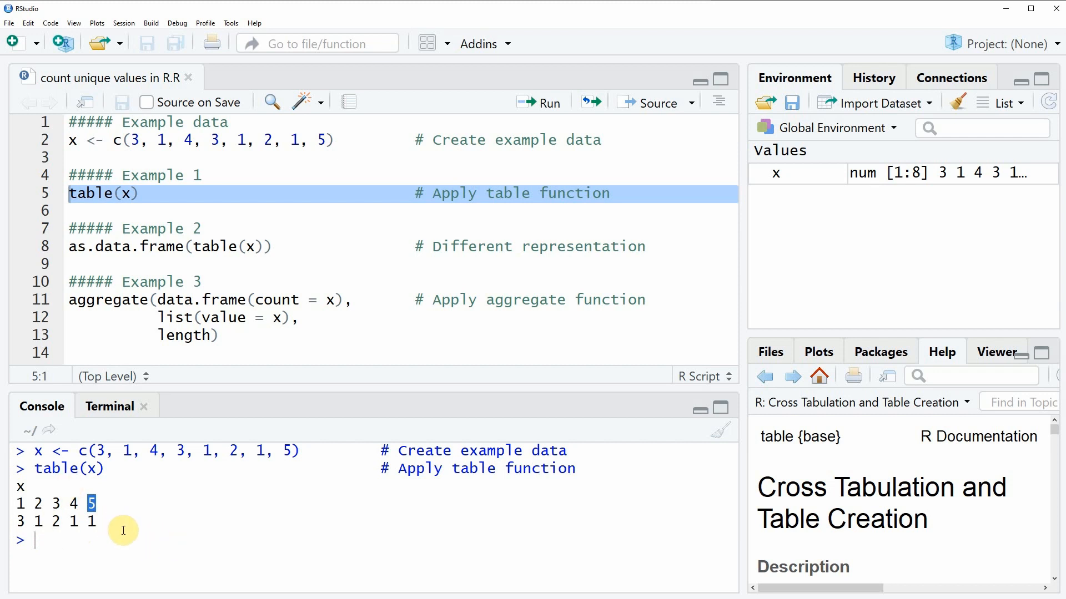
mouse_move(151, 525)
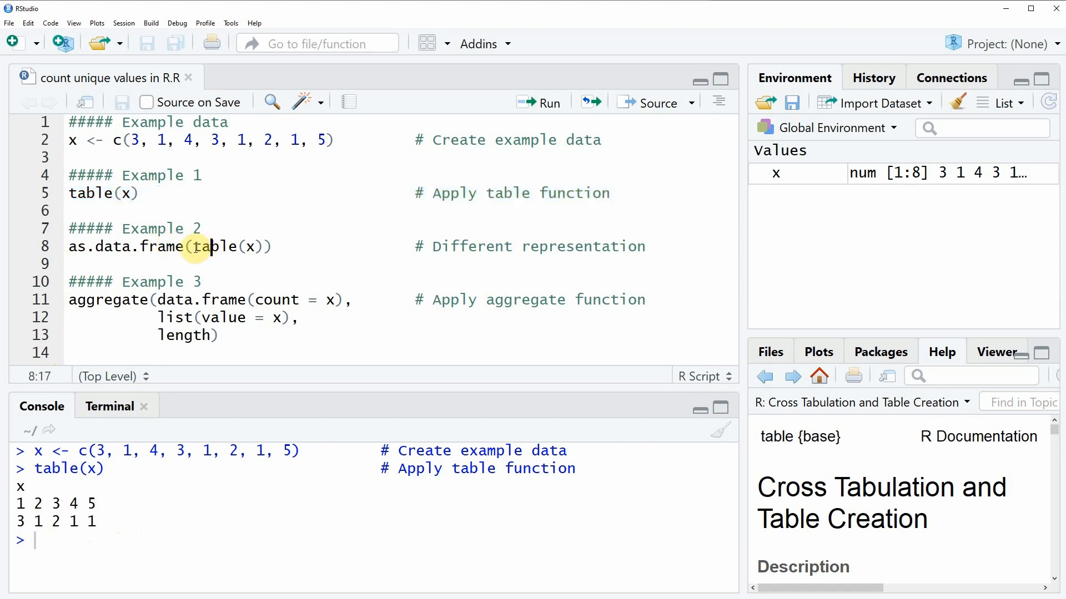
Highlight the inner table call of as.data.frame(table(x)) and the Freq column in its output
double_click(218, 246)
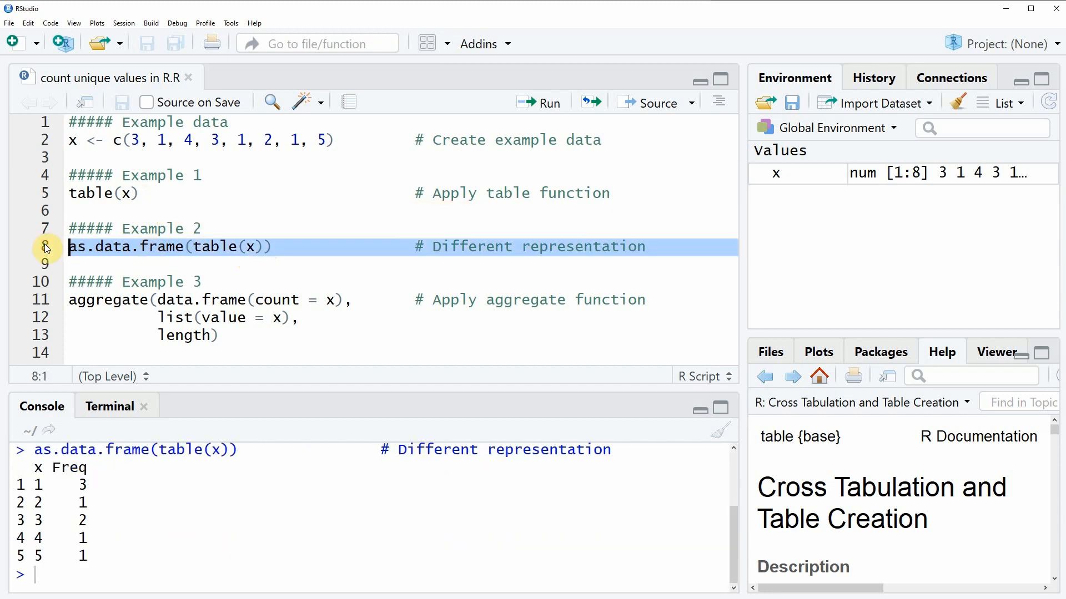
mouse_move(138, 530)
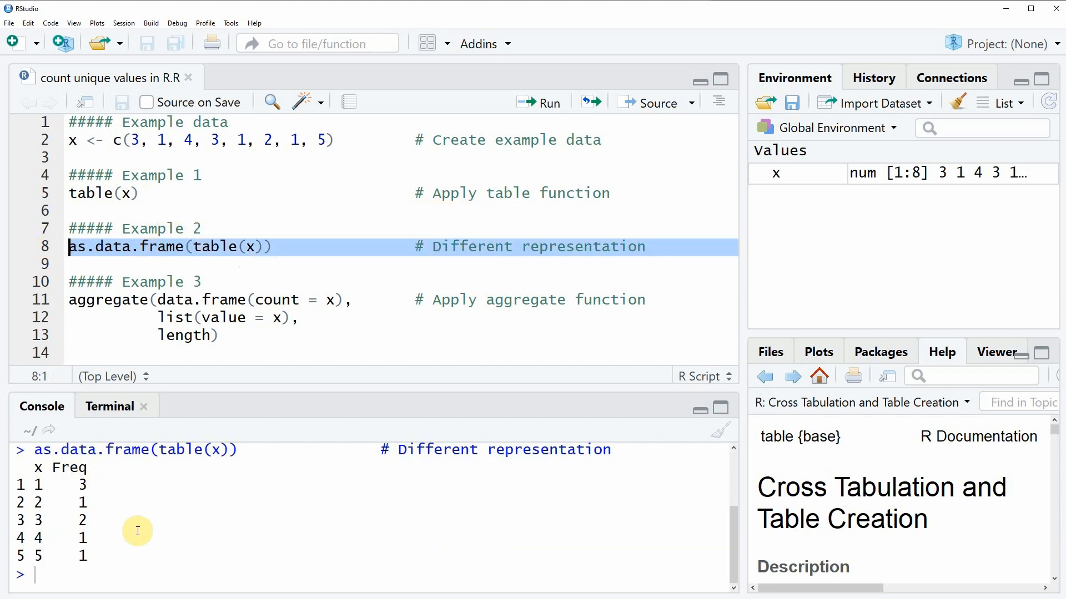
mouse_move(143, 514)
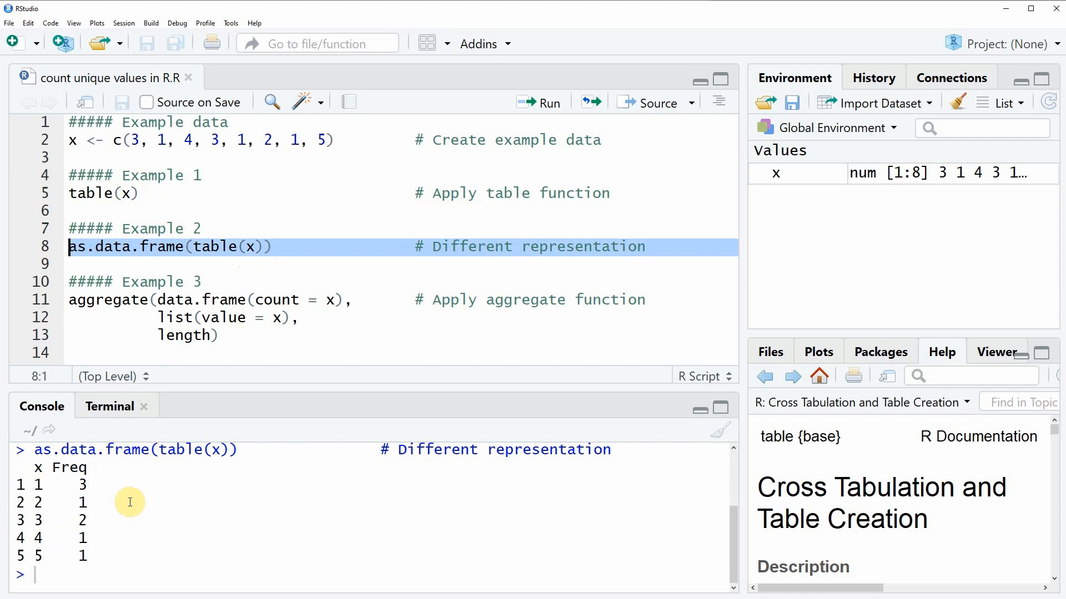
mouse_move(57, 468)
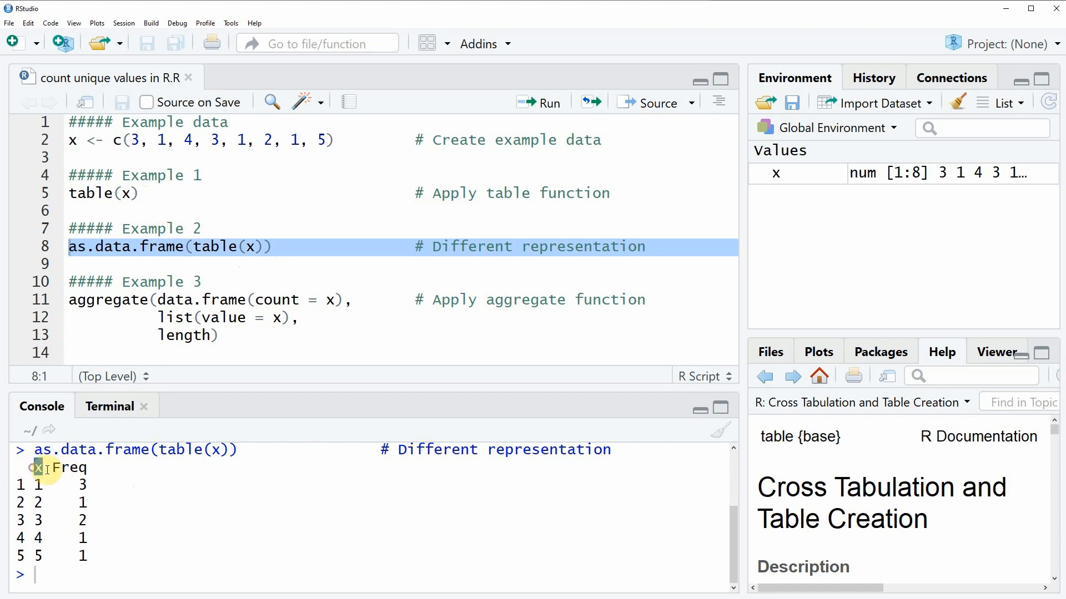
mouse_move(29, 467)
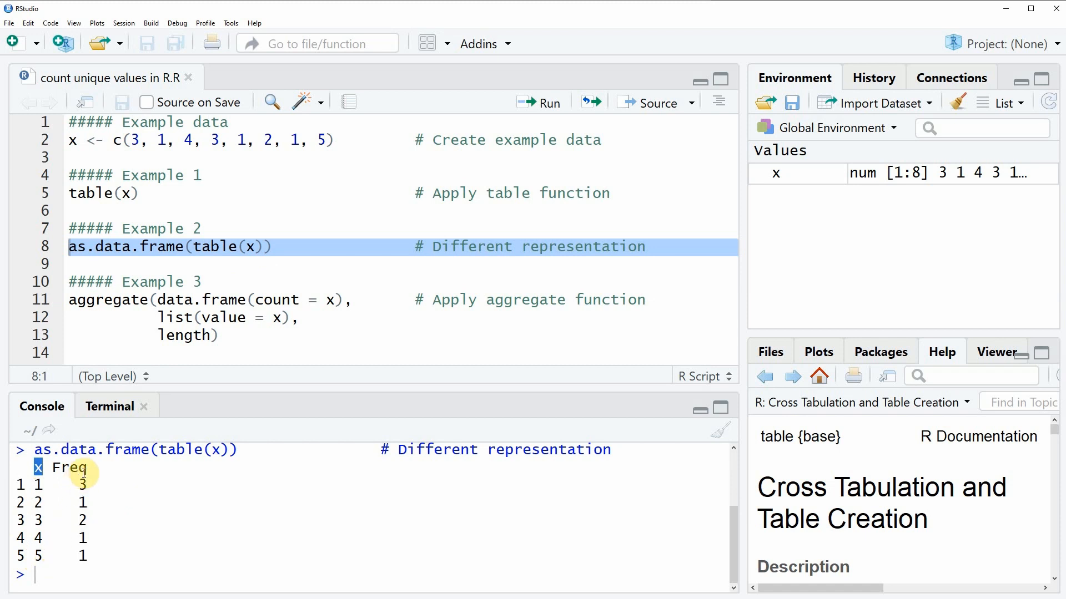
double_click(69, 469)
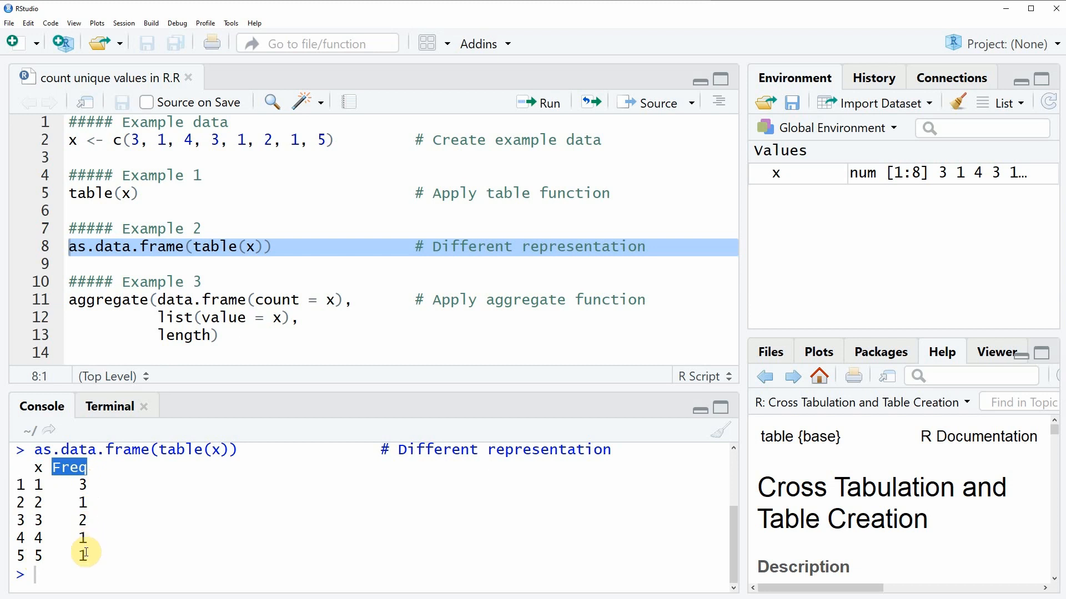
mouse_move(84, 500)
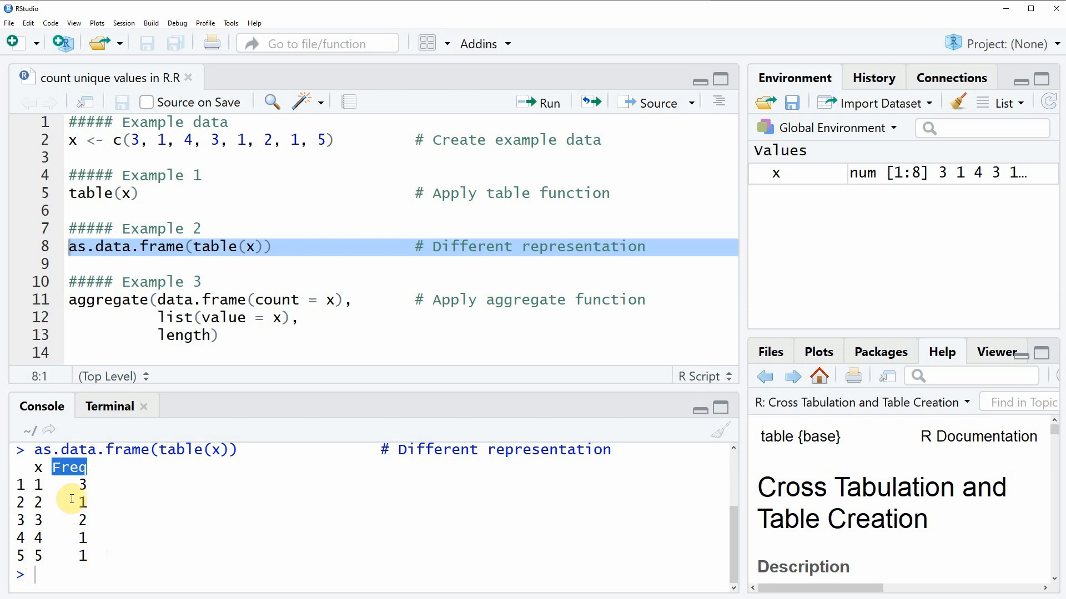
mouse_move(59, 556)
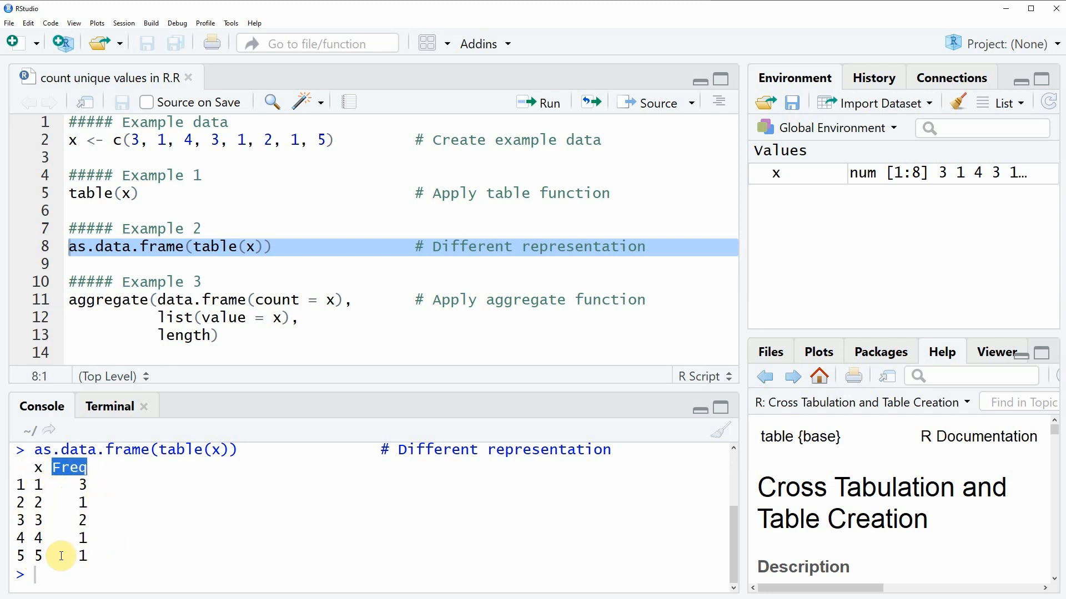
mouse_move(111, 546)
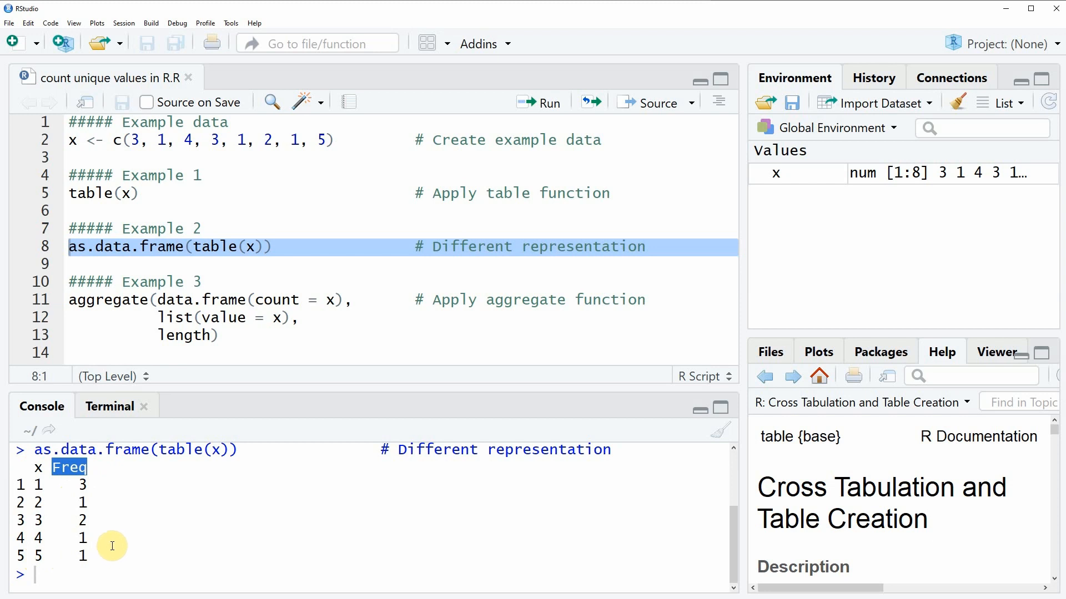
mouse_move(93, 551)
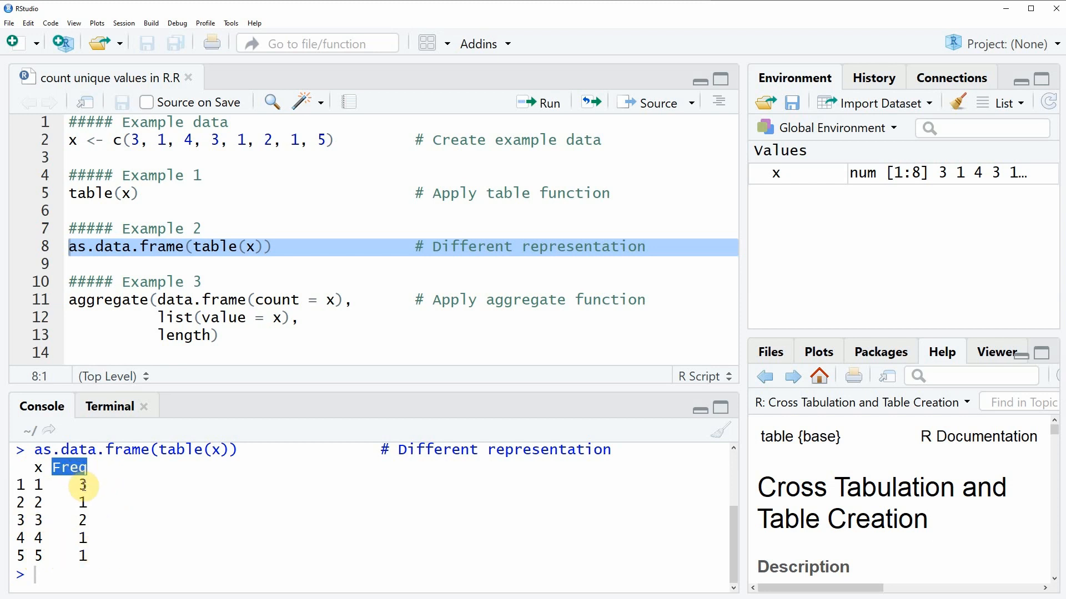
mouse_move(104, 484)
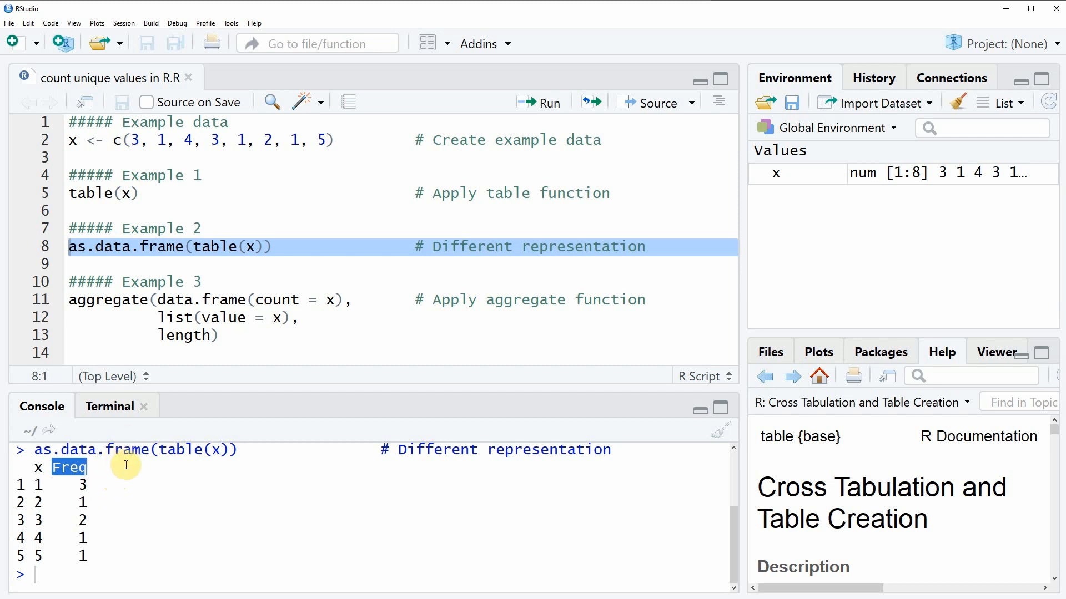
mouse_move(231, 287)
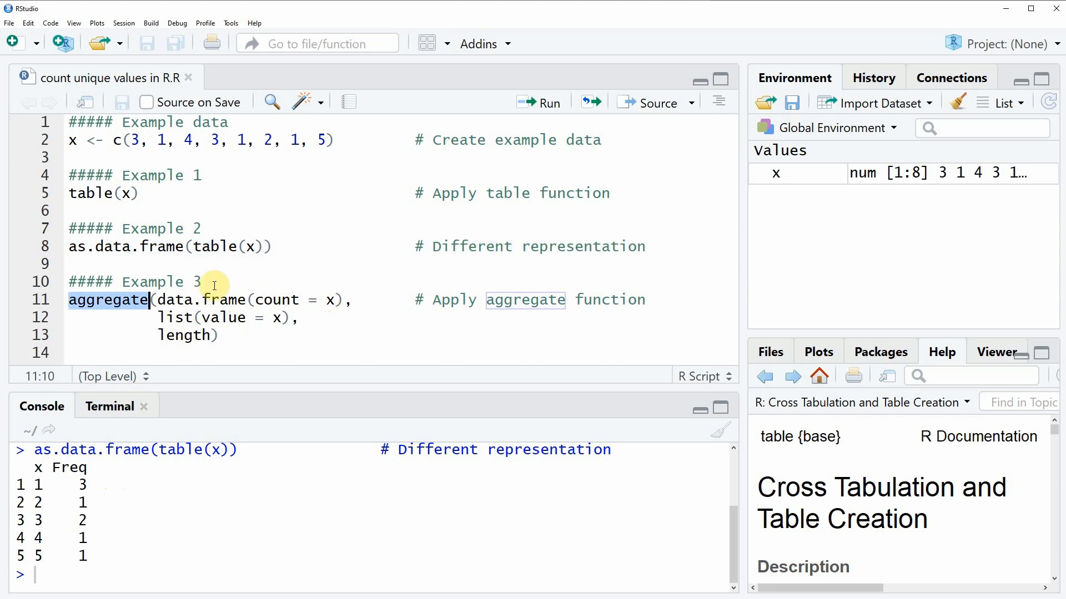
mouse_move(264, 300)
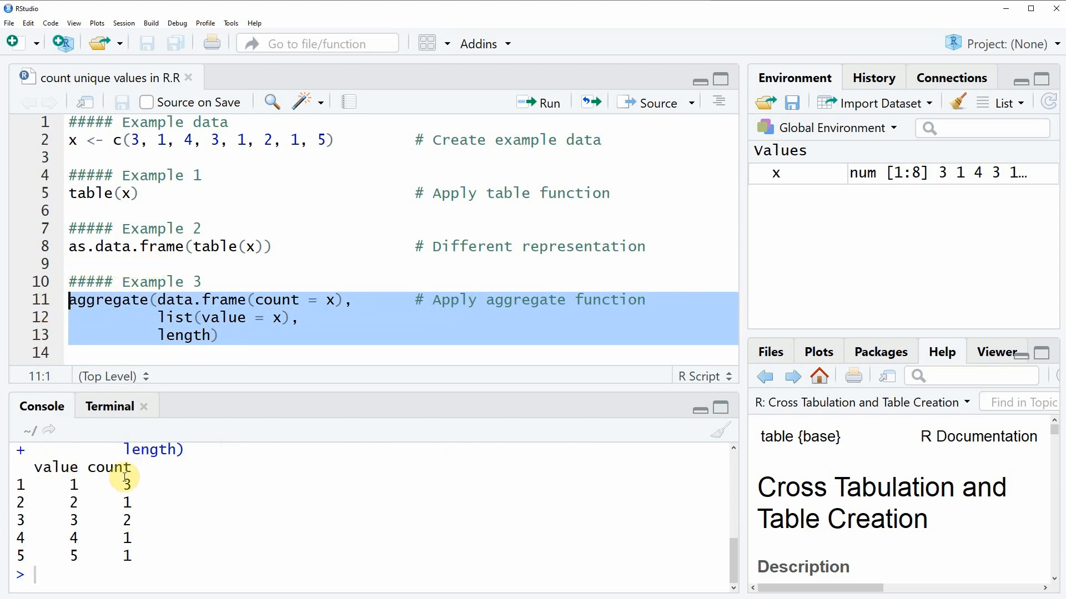
mouse_move(115, 533)
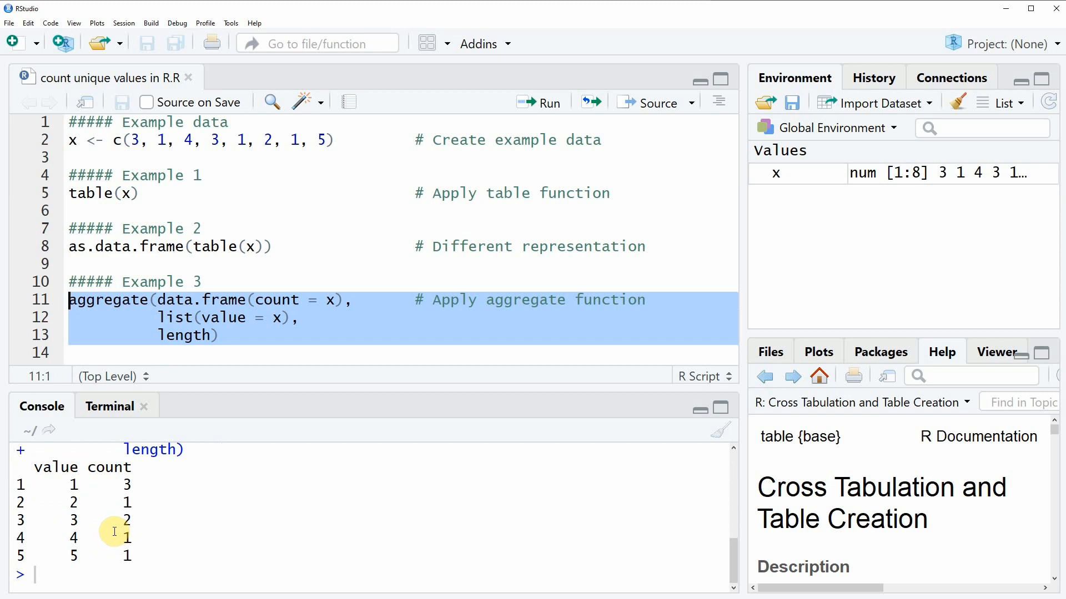
mouse_move(116, 532)
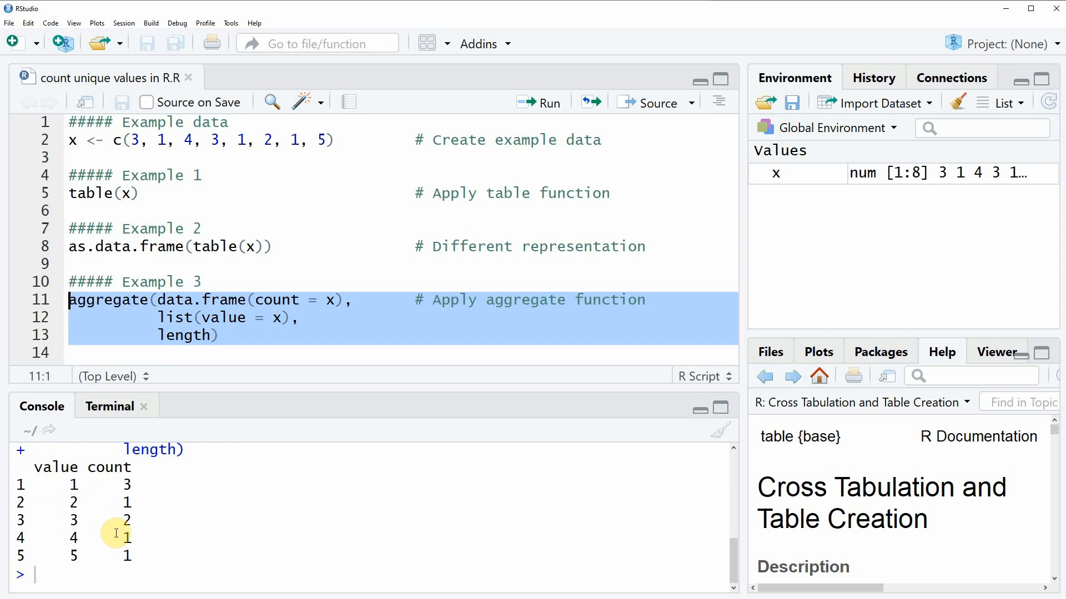
mouse_move(63, 467)
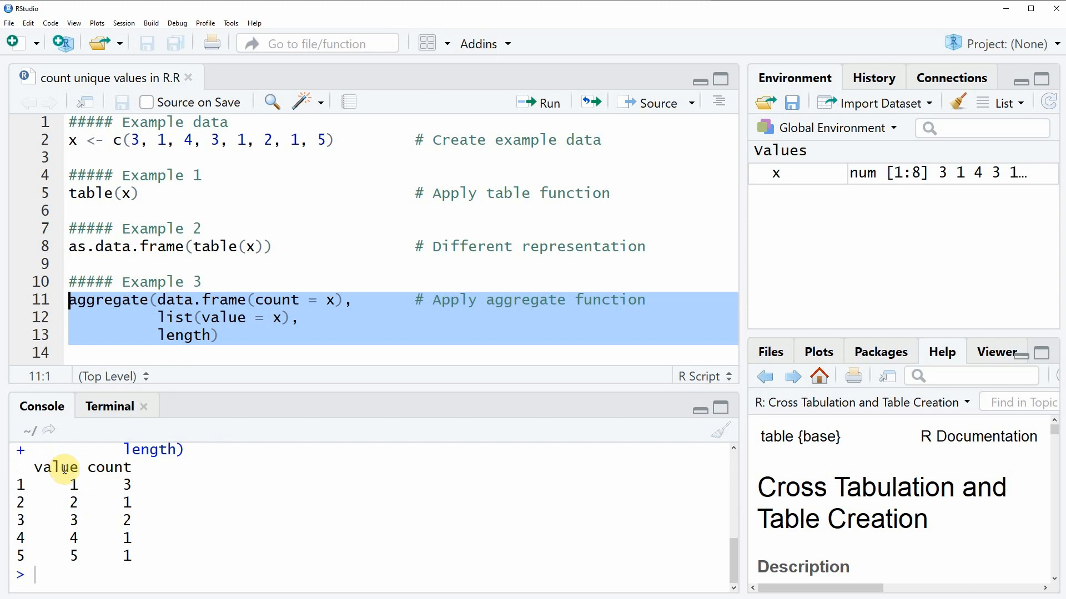
Highlight the value and count columns of the aggregate output and the count name in the code
double_click(56, 467)
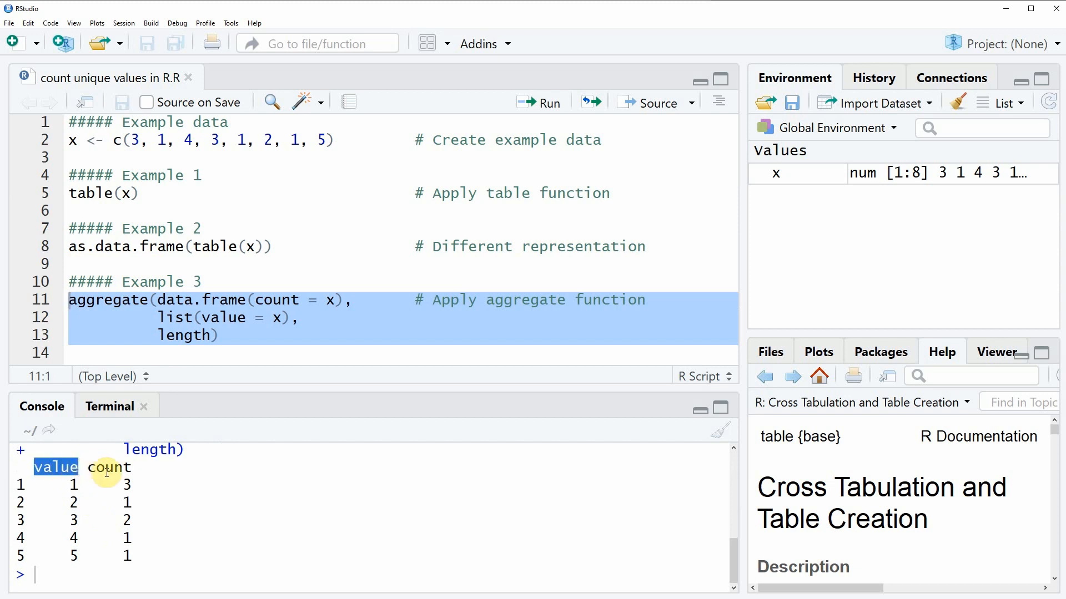
double_click(109, 467)
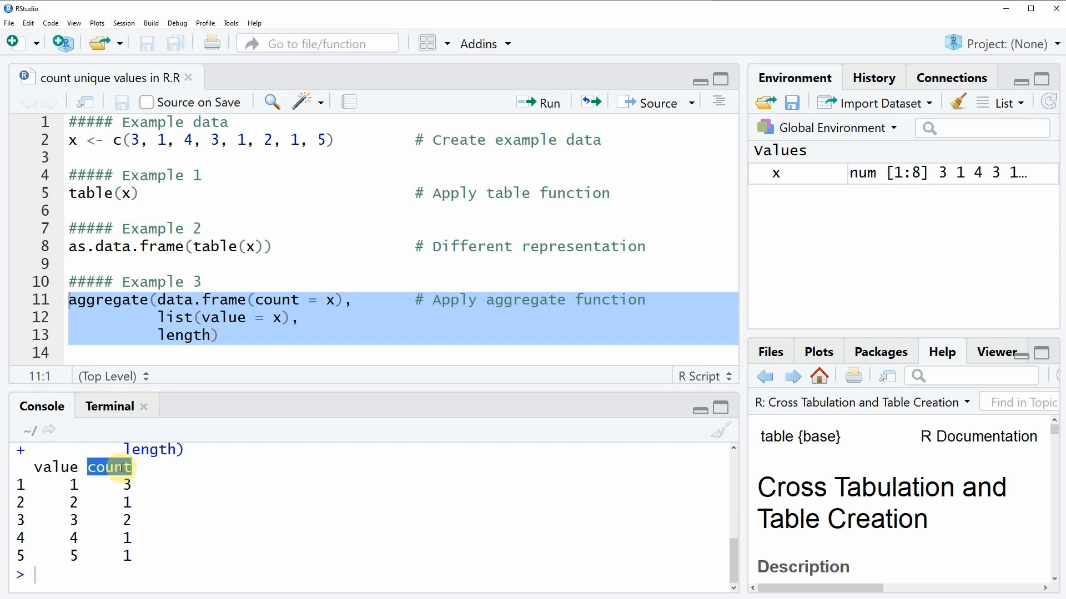
double_click(56, 467)
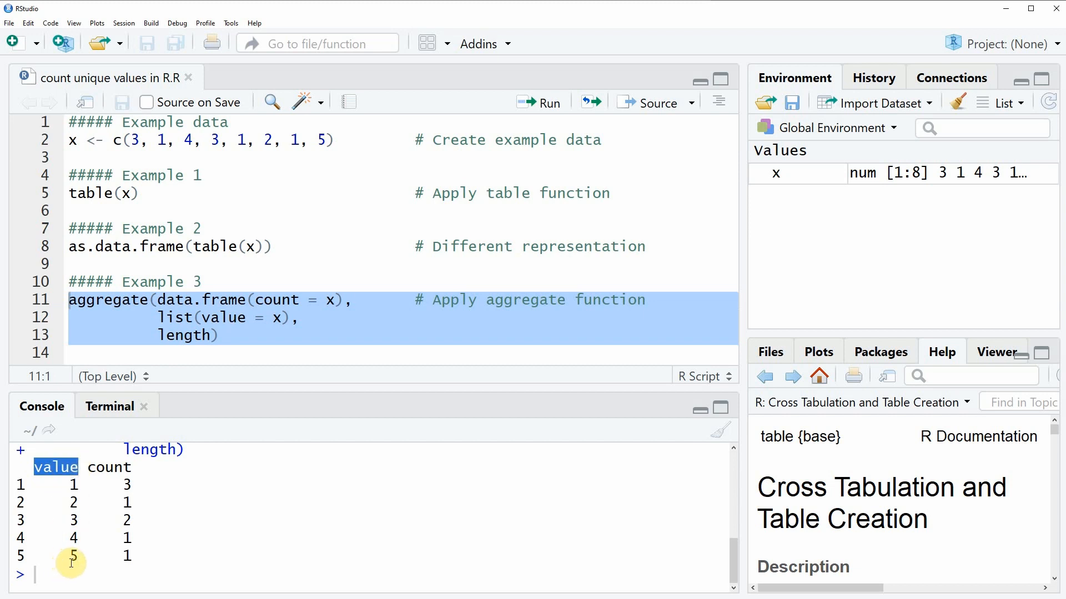
mouse_move(71, 485)
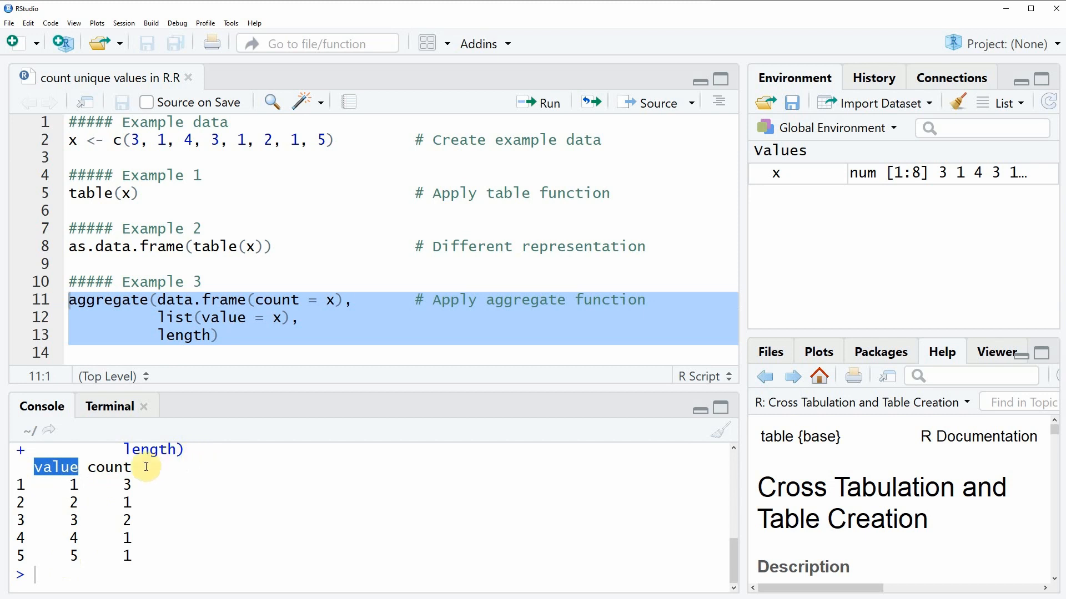
mouse_move(272, 310)
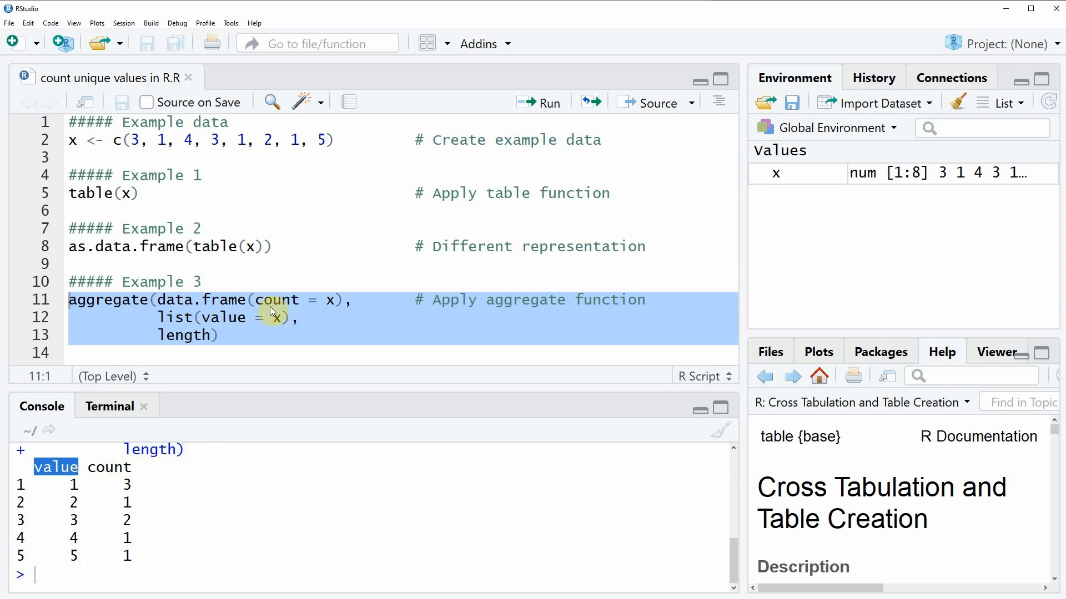
double_click(277, 300)
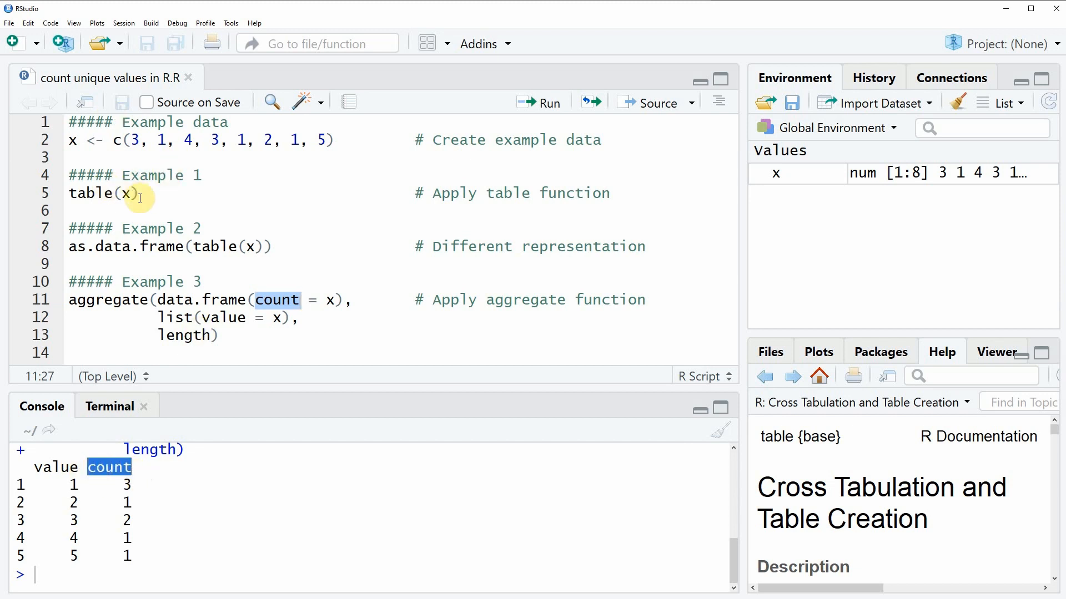
mouse_move(114, 193)
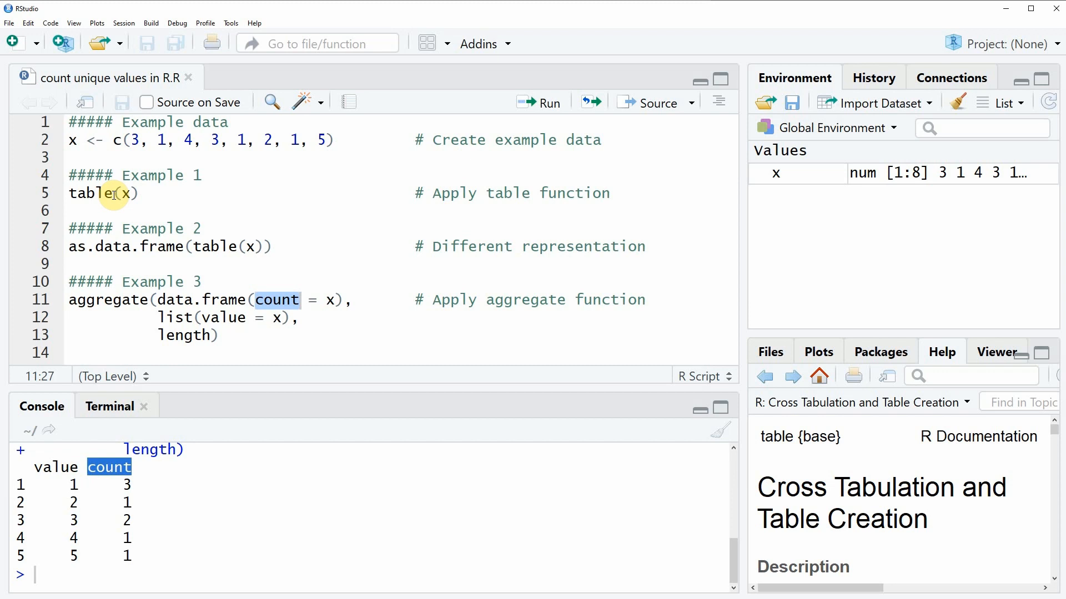
mouse_move(181, 459)
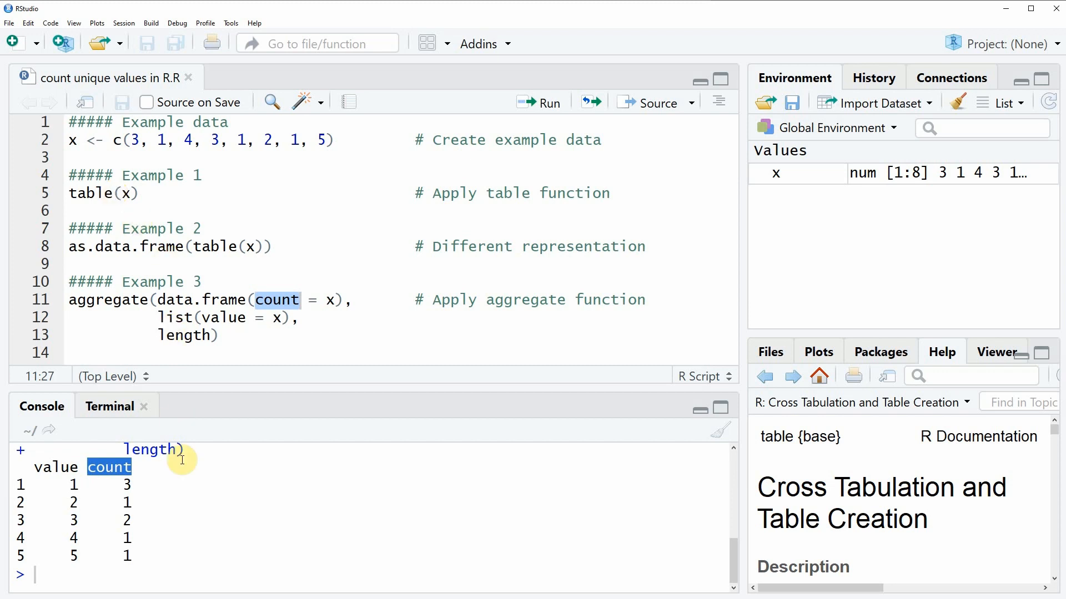